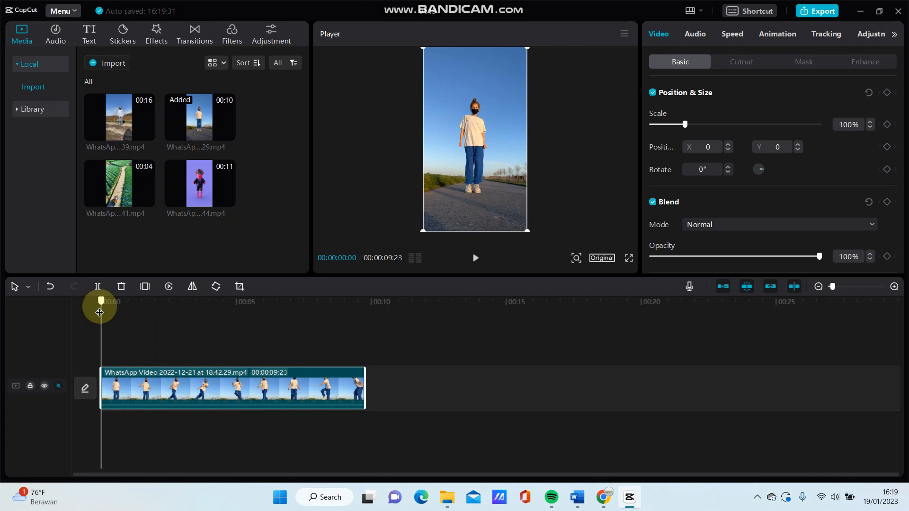
{"action": "mouse_move", "coordinate": [790, 113]}
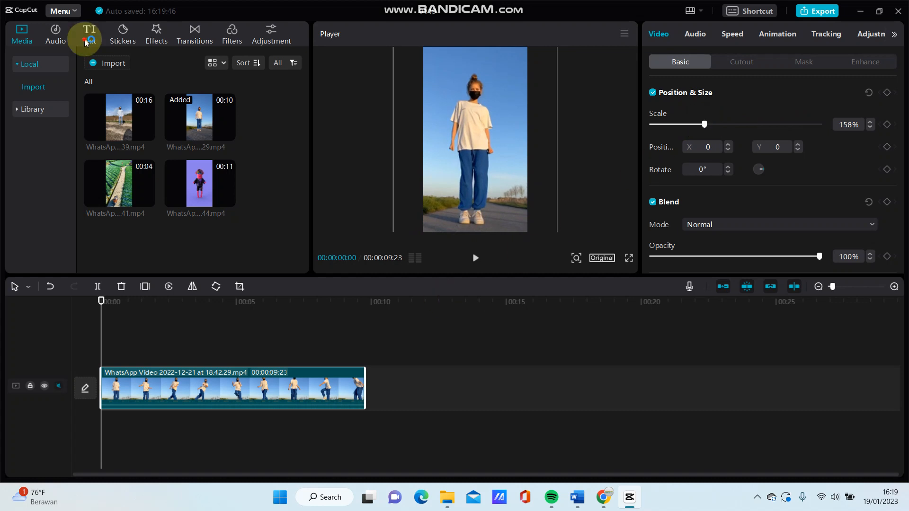
- Scale the dance clip to 158% and add a Default text clip above it
{"action": "left_click", "coordinate": [292, 301]}
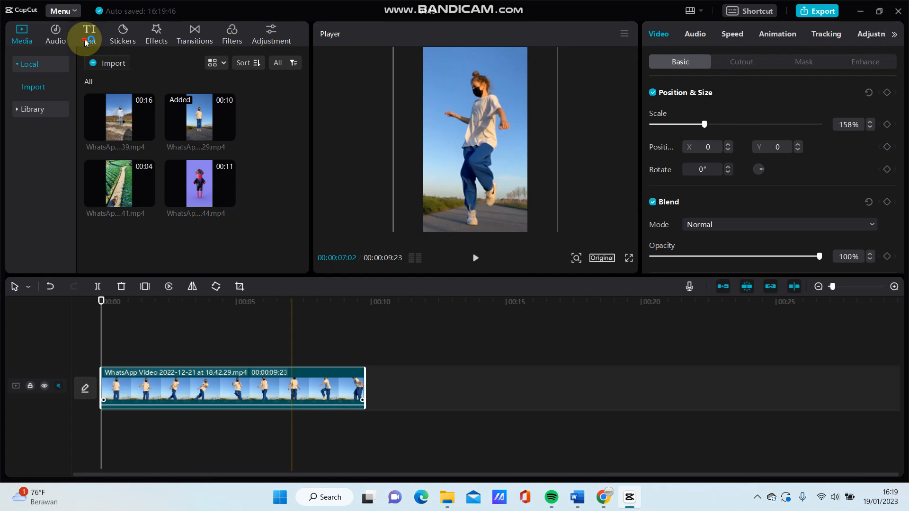
{"action": "left_click", "coordinate": [88, 34]}
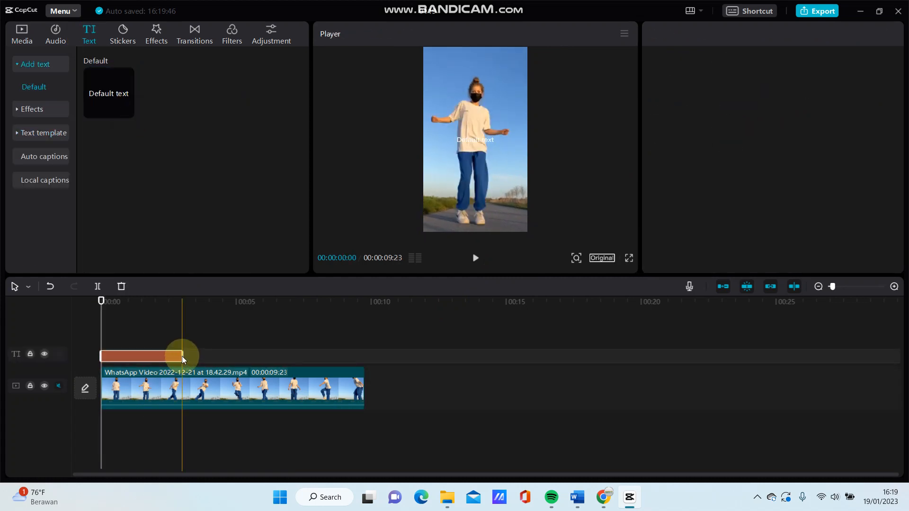
- Stretch the text to the video's length, replace it with a dot and style it yellow
{"action": "left_click", "coordinate": [142, 356]}
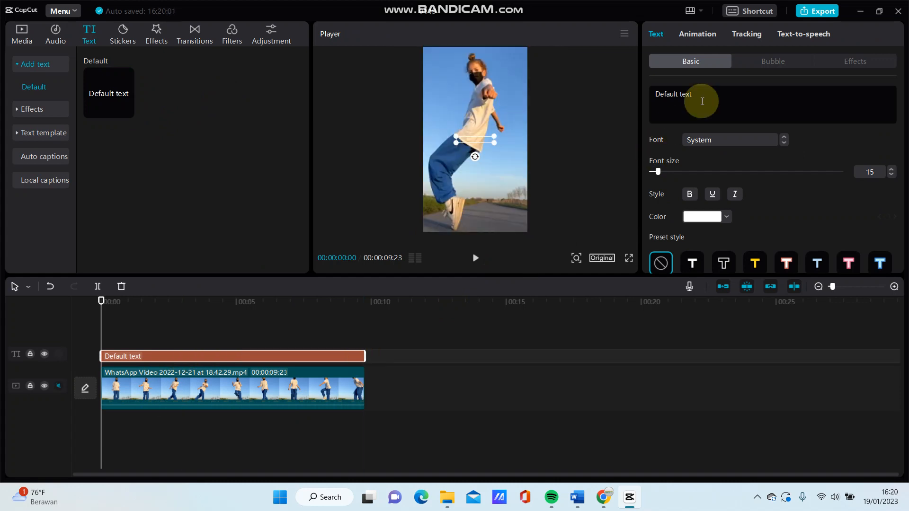
{"action": "double_click", "coordinate": [672, 94]}
{"action": "type", "text": "."}
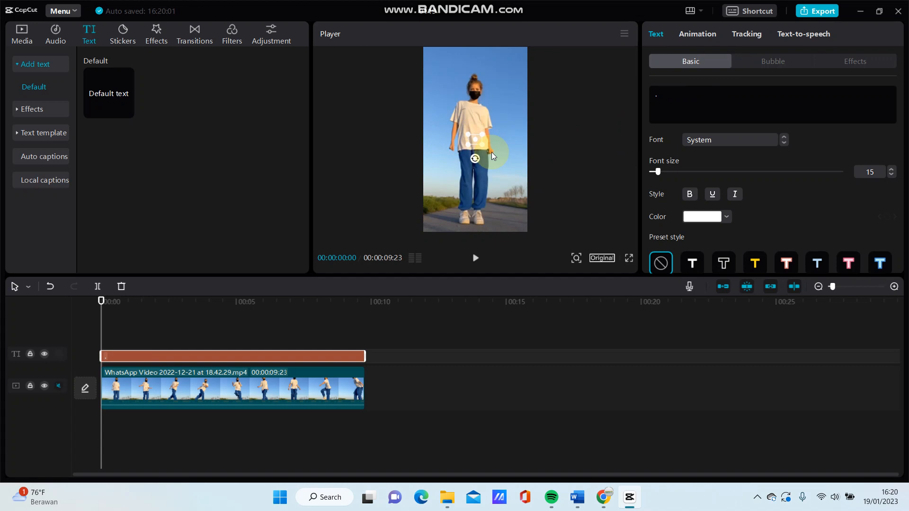
{"action": "left_click", "coordinate": [752, 262]}
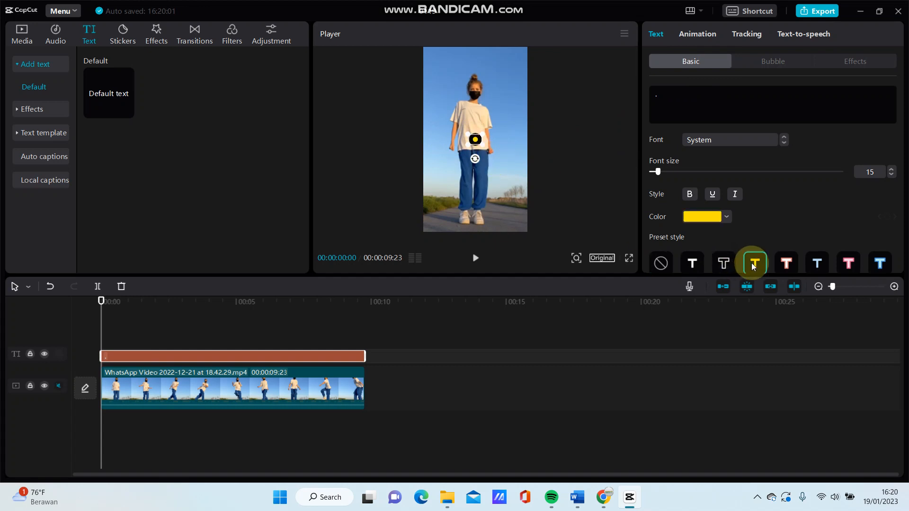
{"action": "left_click", "coordinate": [754, 263]}
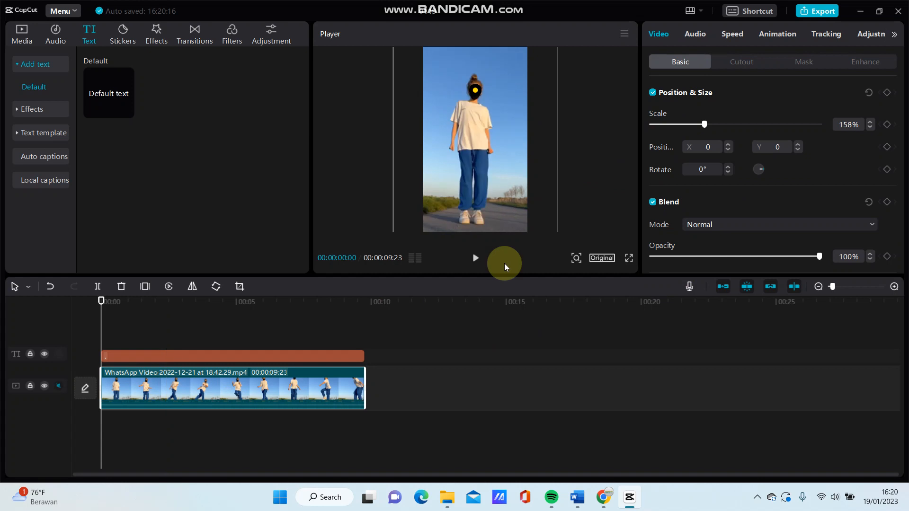
{"action": "mouse_move", "coordinate": [892, 98]}
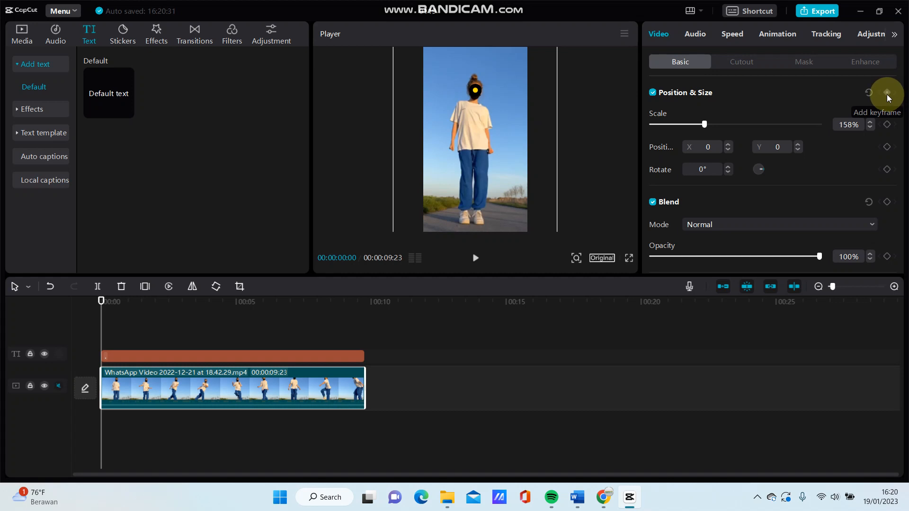
- Add a starting Position & Size keyframe on the dance clip at the first frame
{"action": "left_click", "coordinate": [886, 92]}
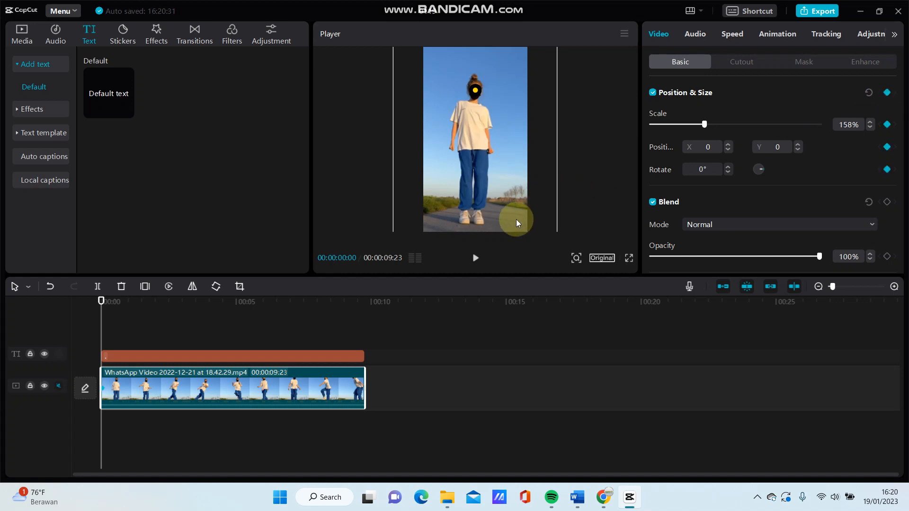
{"action": "mouse_move", "coordinate": [419, 250]}
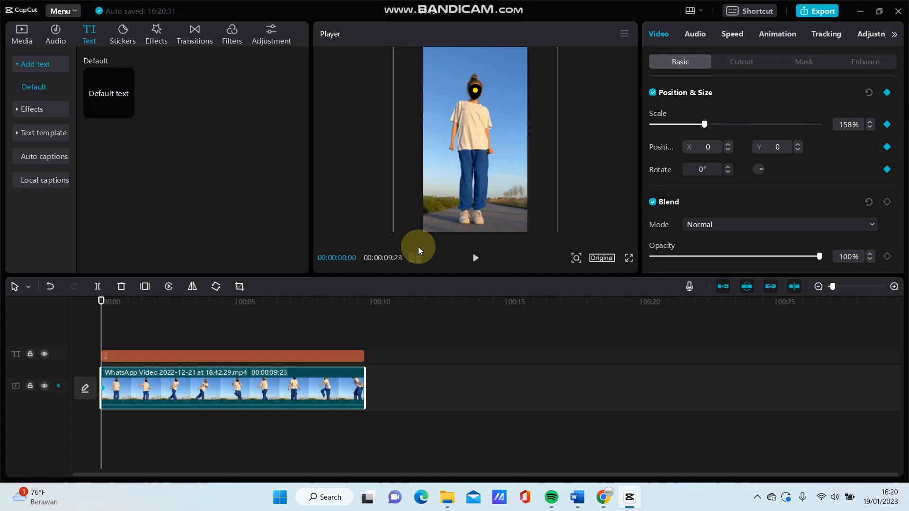
{"action": "mouse_move", "coordinate": [341, 293]}
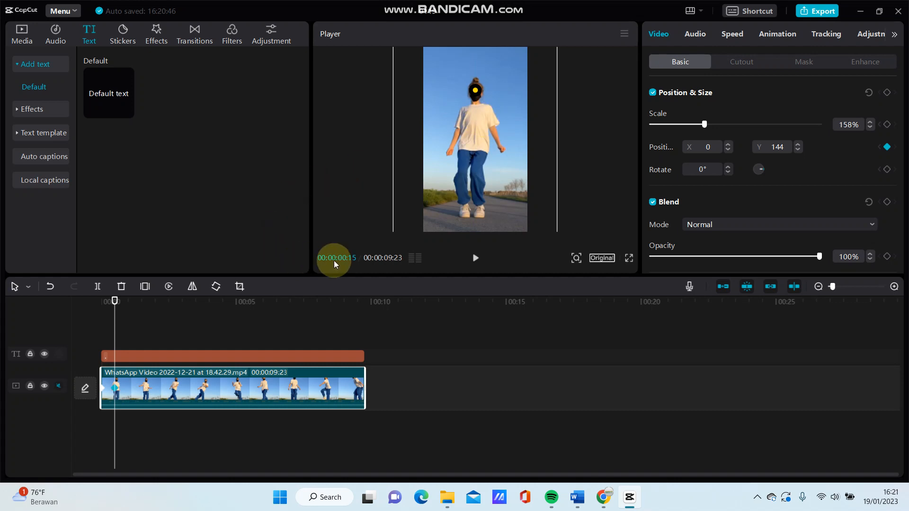
{"action": "mouse_move", "coordinate": [416, 215]}
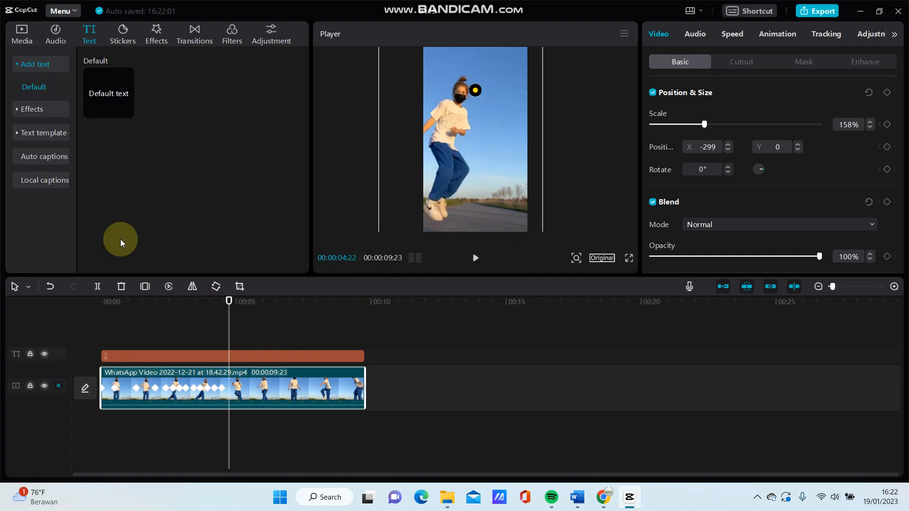
- Split the clip at the playhead, delete the later part and add a closing position keyframe
{"action": "left_click", "coordinate": [120, 286]}
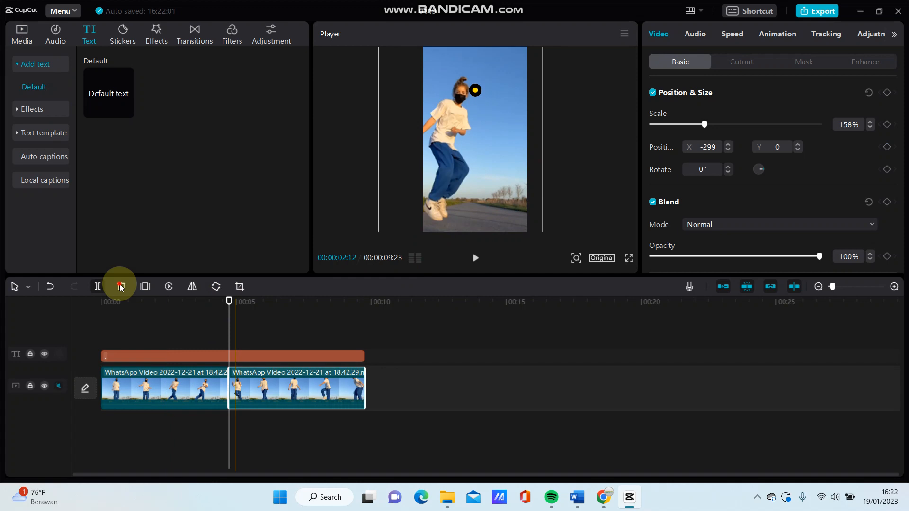
{"action": "left_click", "coordinate": [120, 286]}
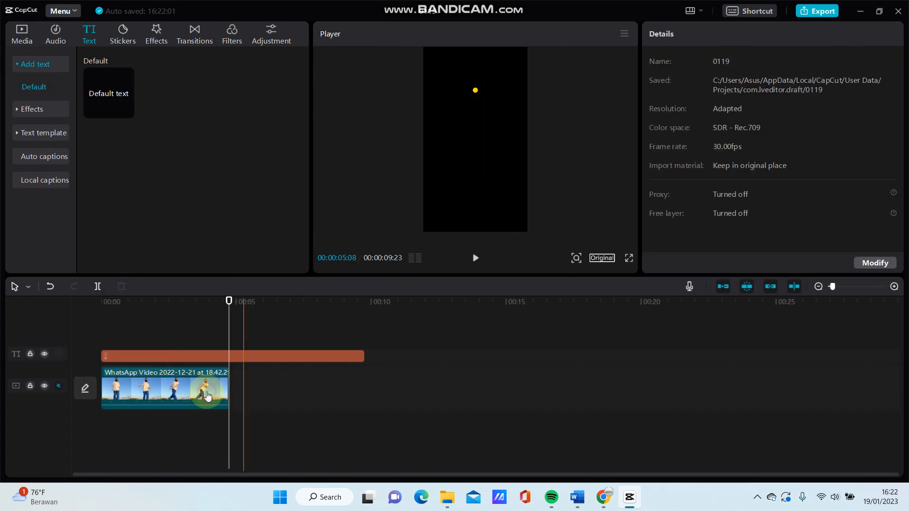
{"action": "left_click", "coordinate": [165, 389]}
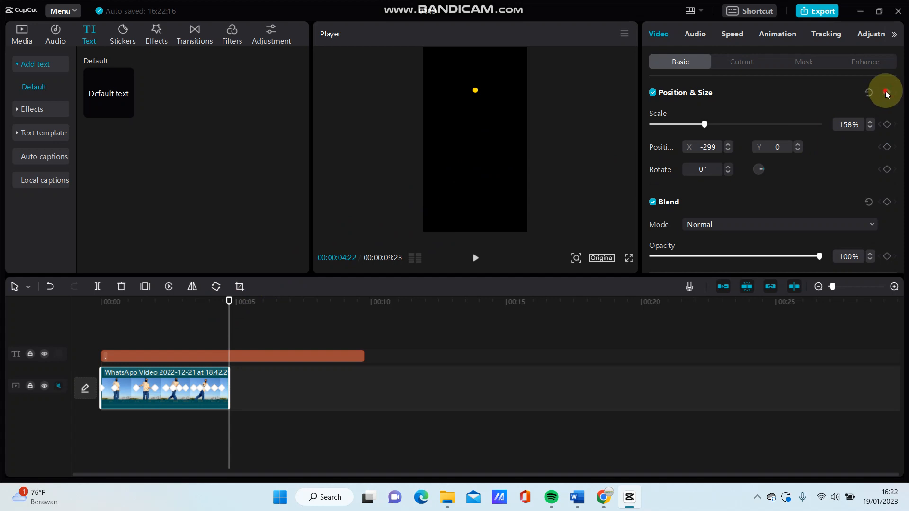
{"action": "left_click", "coordinate": [886, 92]}
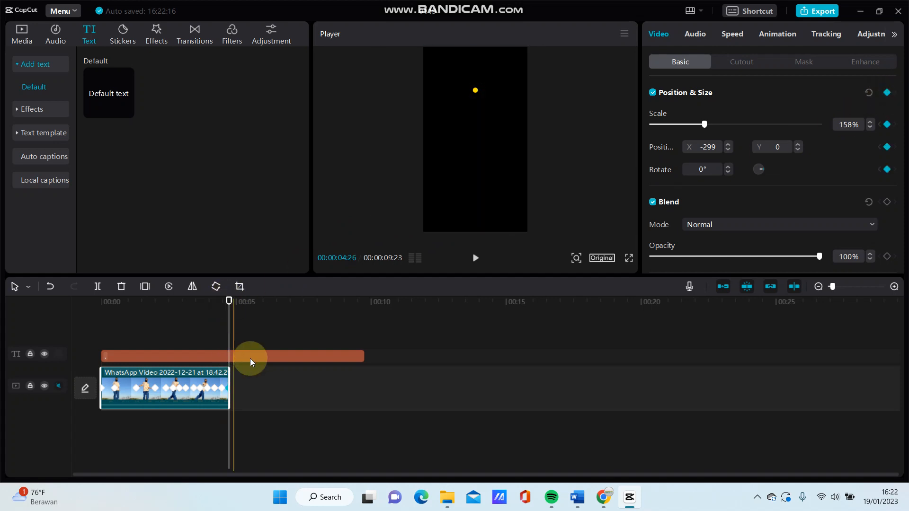
{"action": "left_click", "coordinate": [232, 356]}
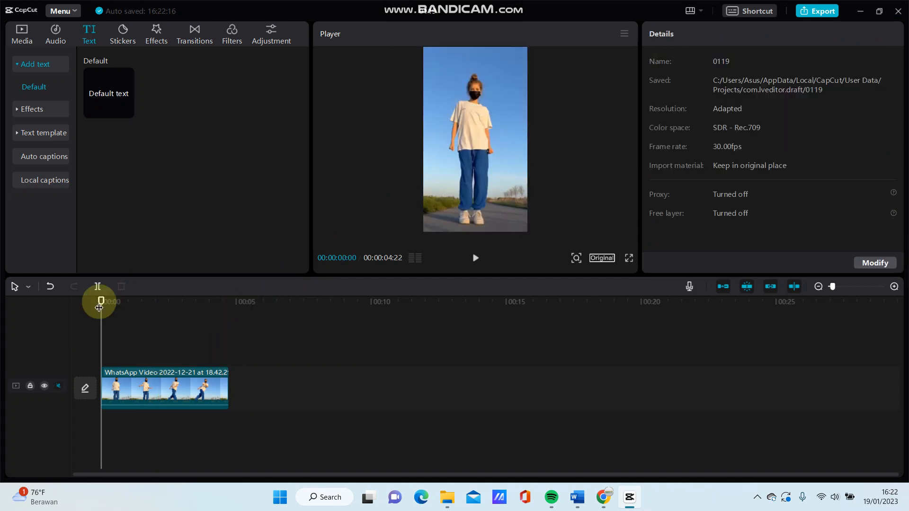
- Play the trimmed clip from the start, then play it again in full-screen preview
{"action": "left_click", "coordinate": [474, 257]}
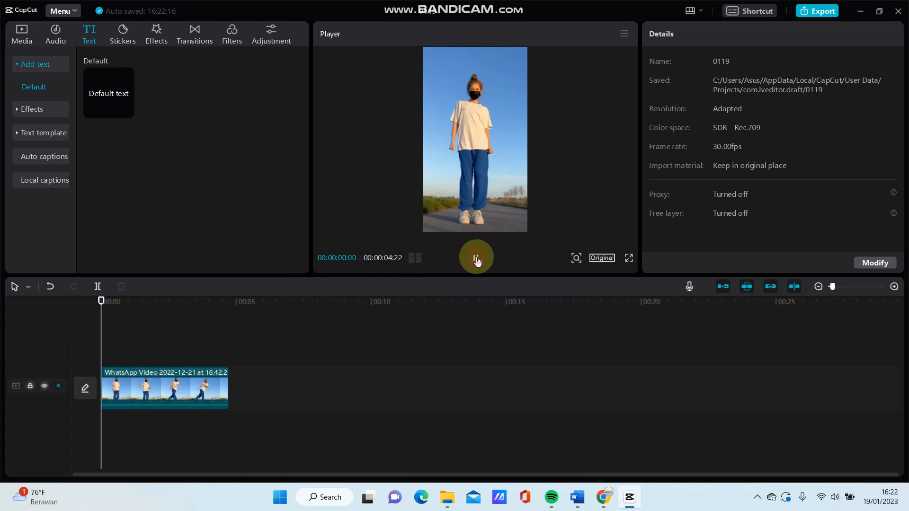
{"action": "left_click", "coordinate": [476, 258]}
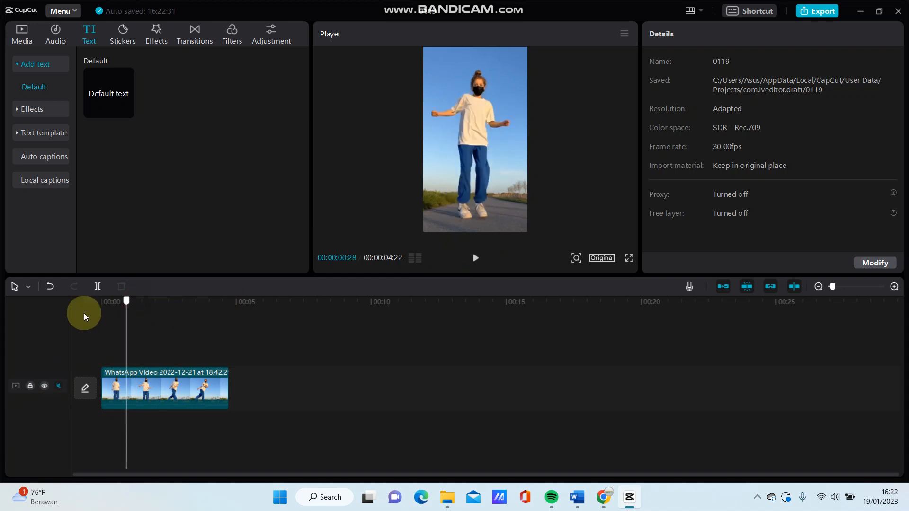
{"action": "left_click", "coordinate": [628, 258]}
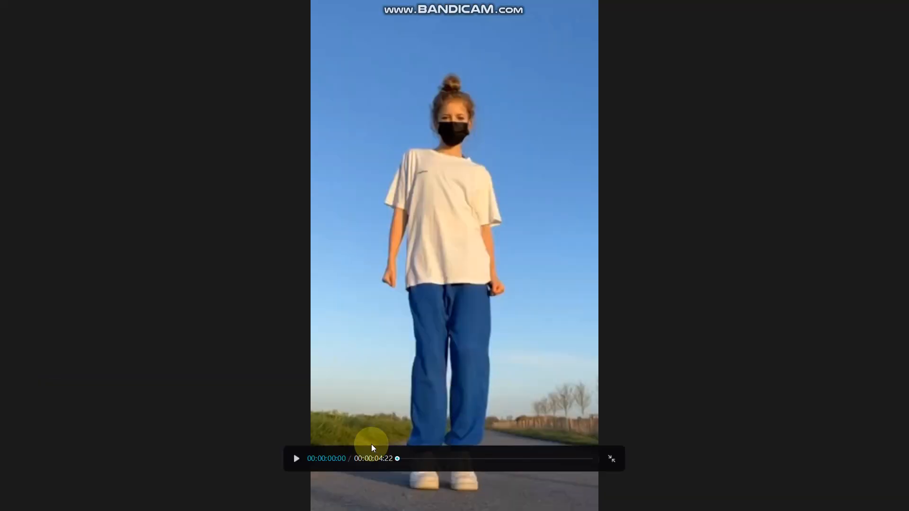
{"action": "left_click", "coordinate": [297, 459]}
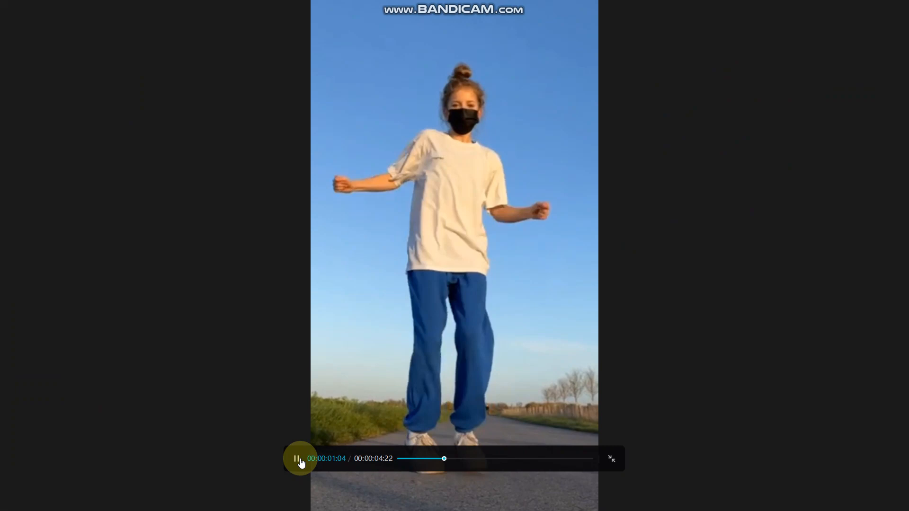